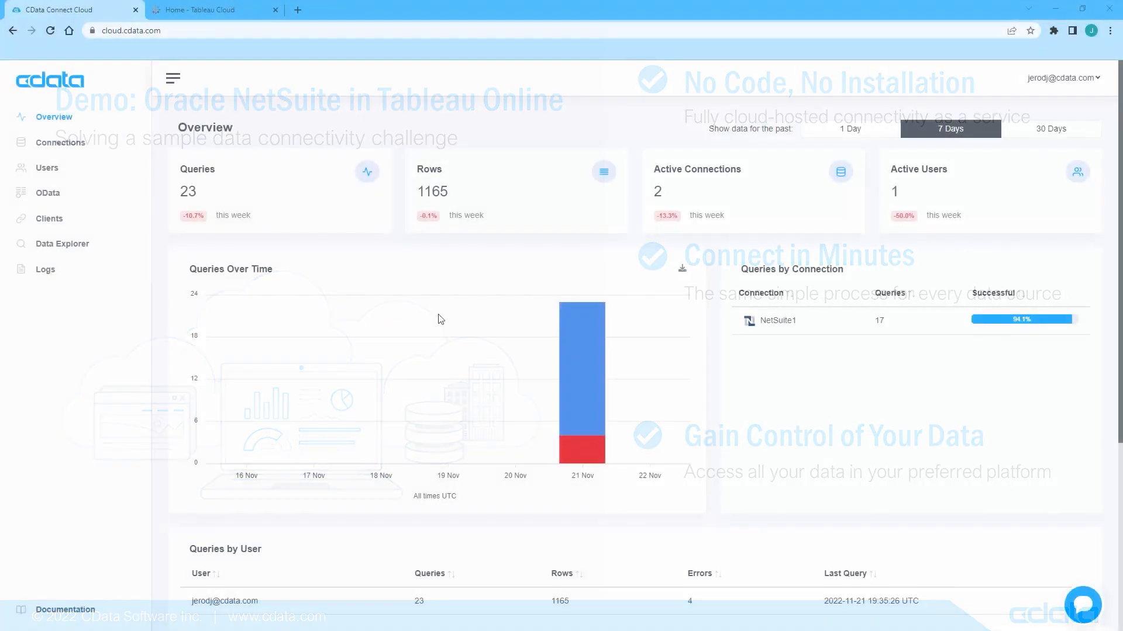
- Open the NetSuite1 connection from the Overview dashboard for editing
click(777, 319)
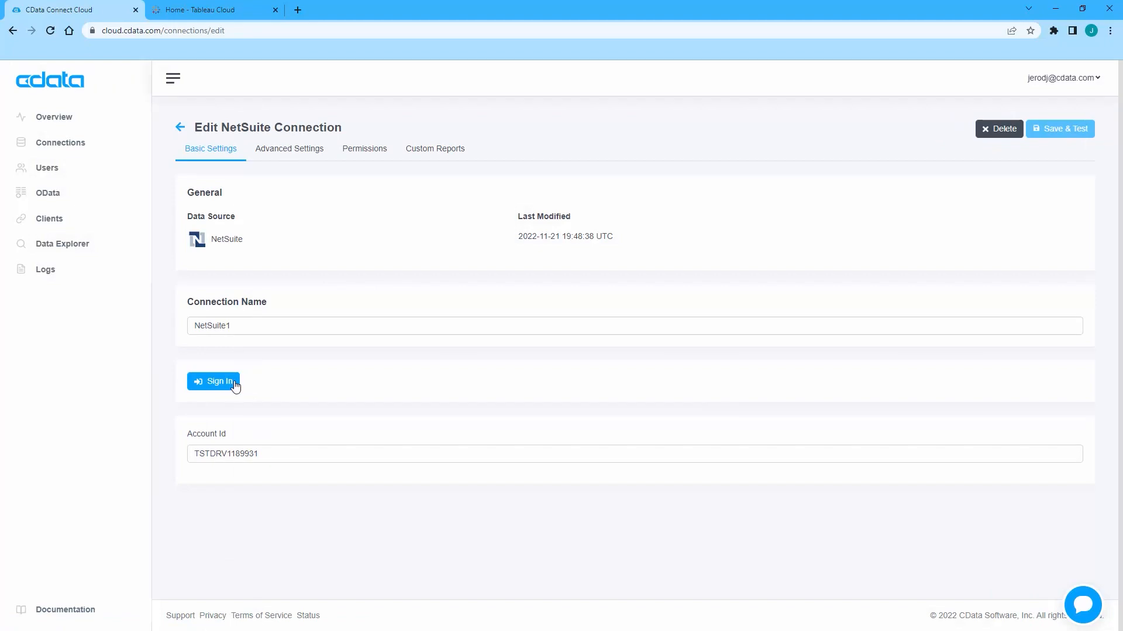
- Sign in to NetSuite with the account password, approve access, then Save & Test the connection
click(214, 380)
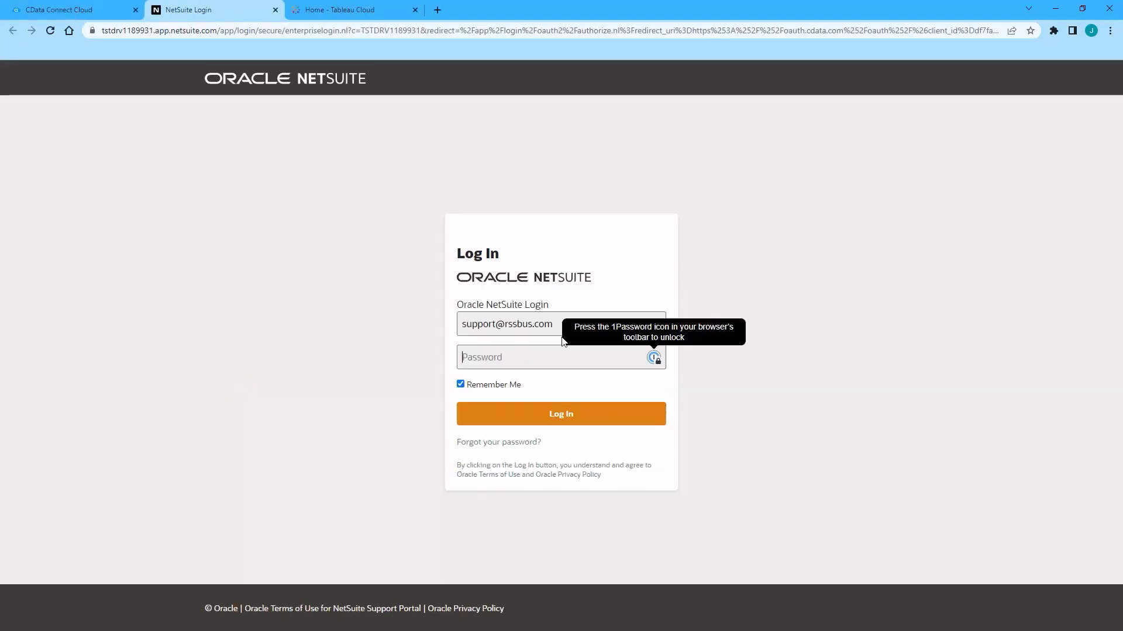
text(password)
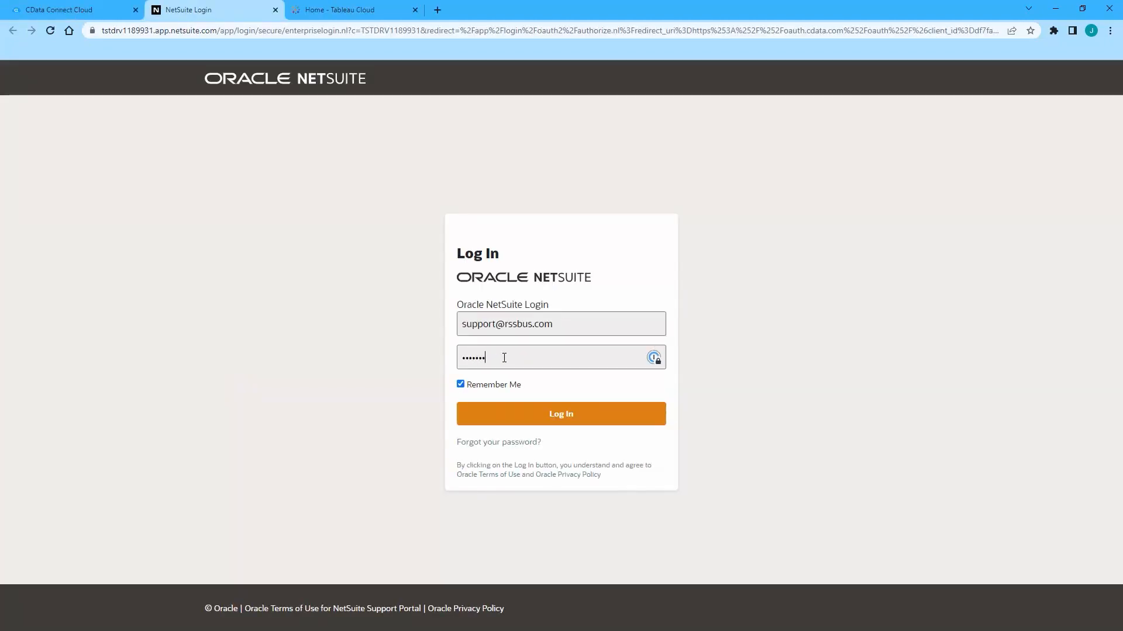
click(561, 413)
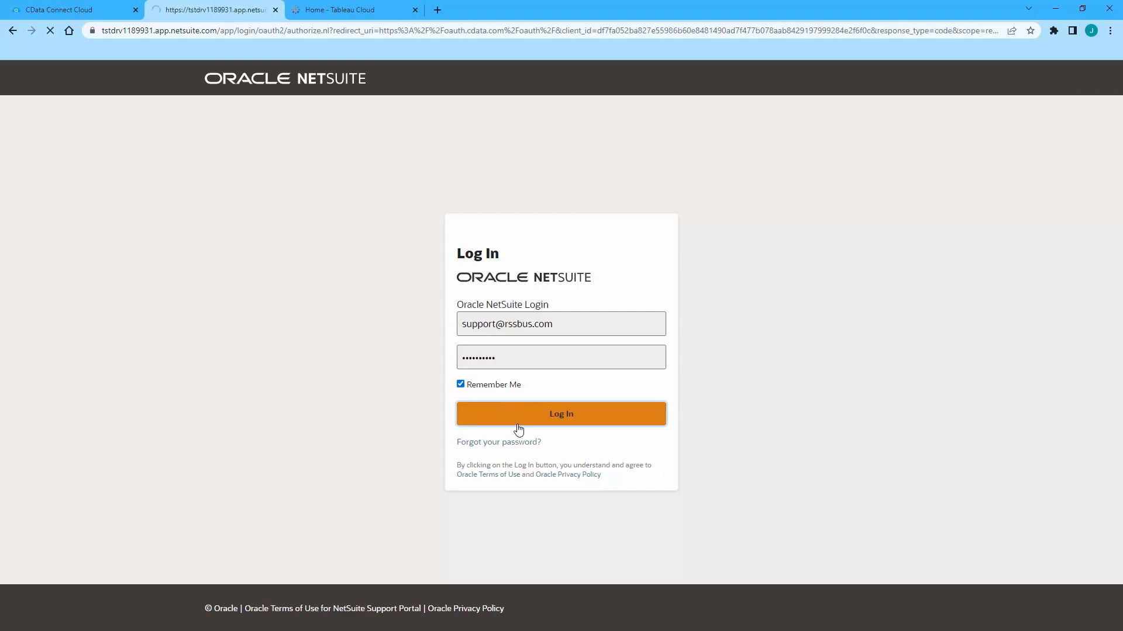
click(561, 414)
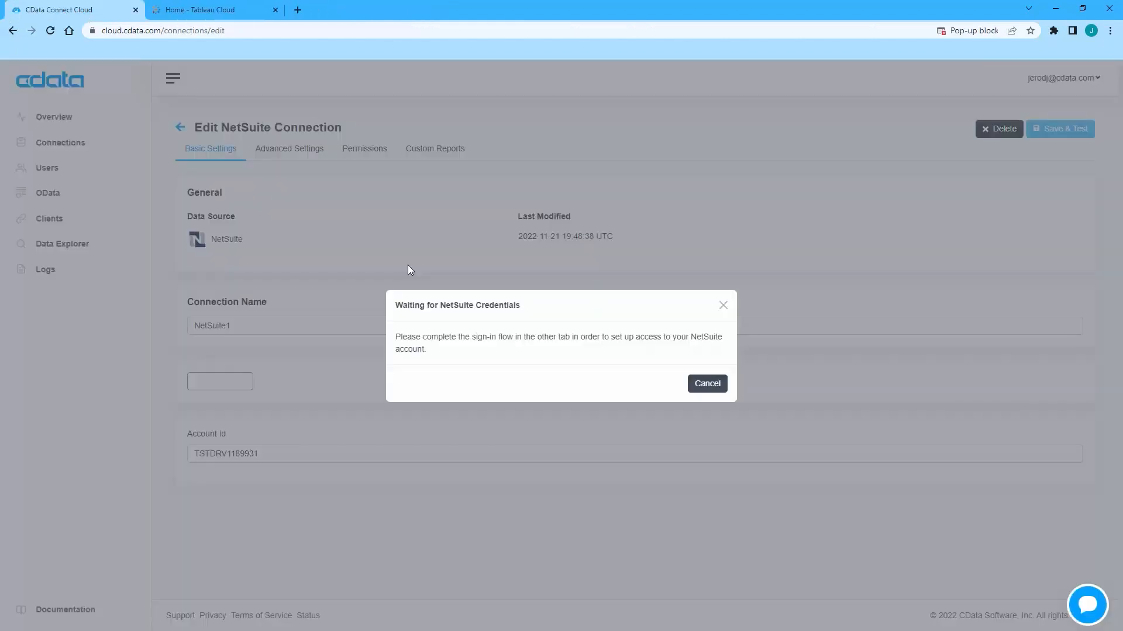
click(706, 383)
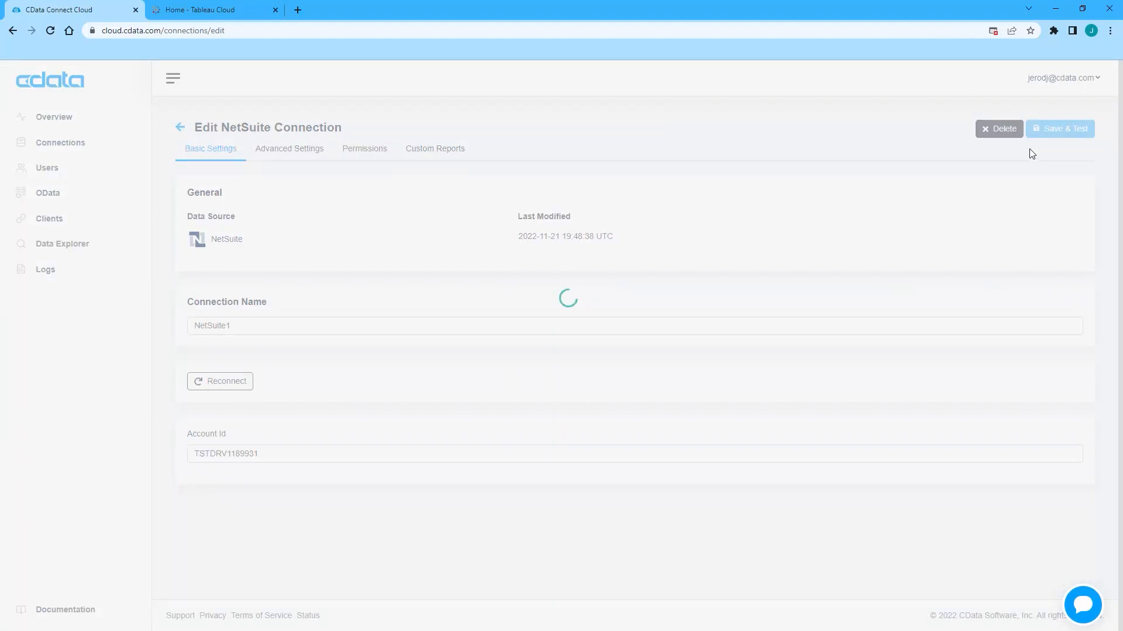
- In Data Explorer, execute the SELECT query on NetSuite1 > SuiteQL > activity and review the 100 returned rows
click(63, 243)
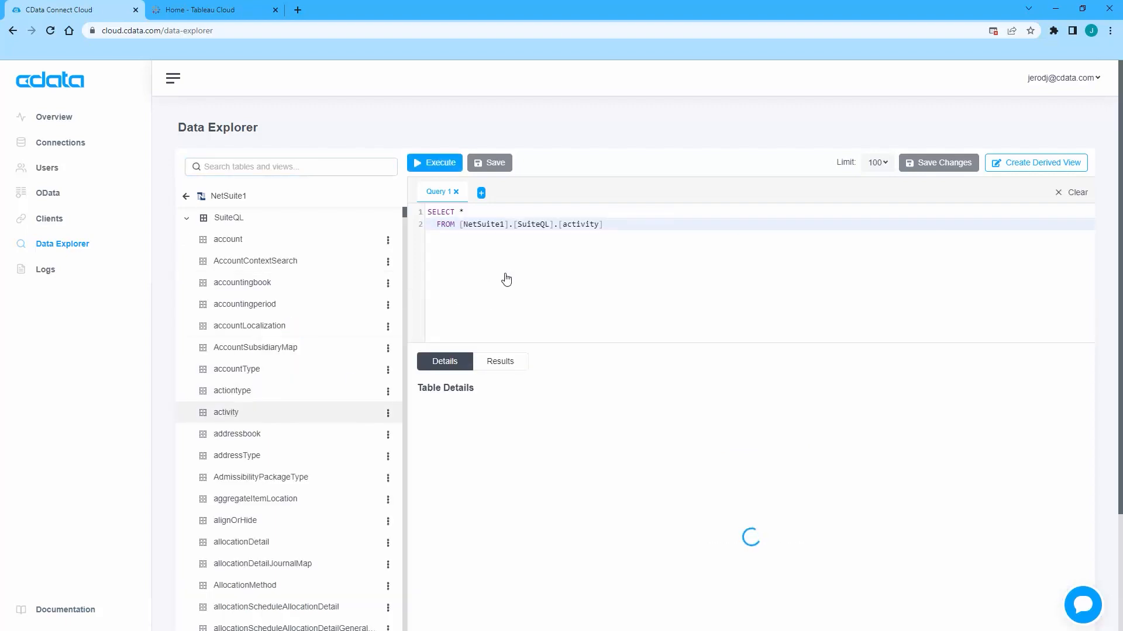
click(434, 162)
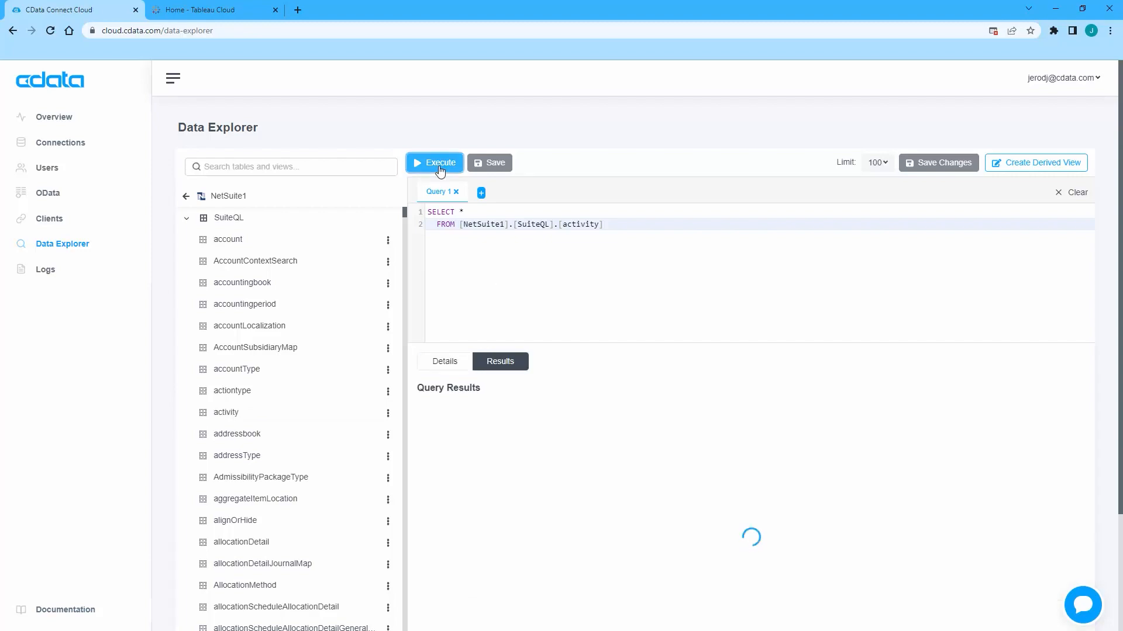
click(434, 162)
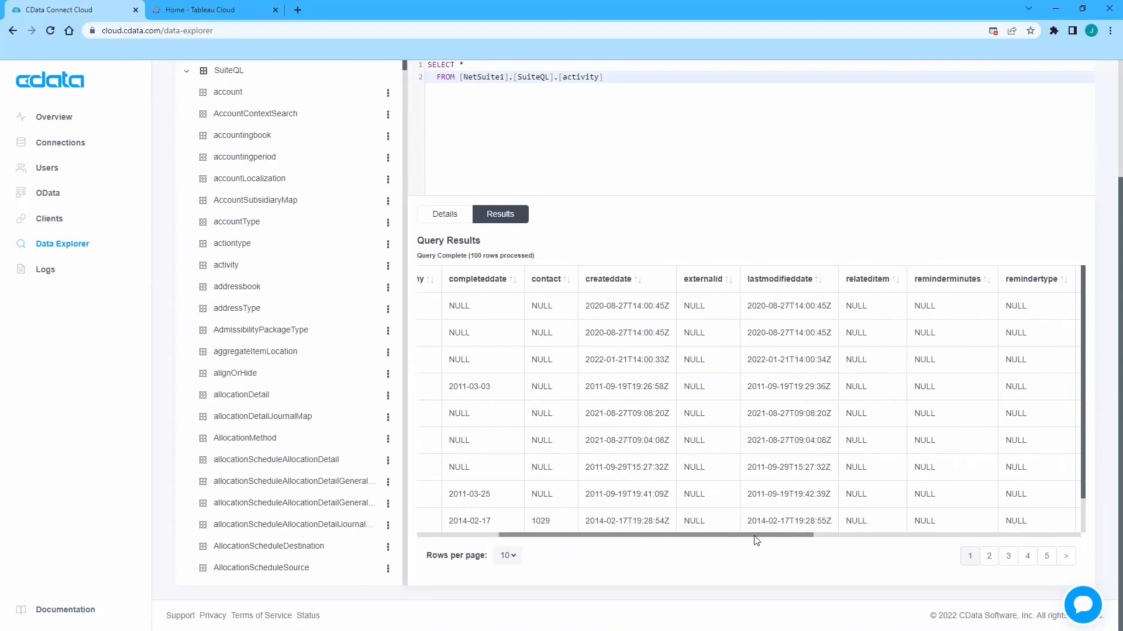
scroll(right, 3)
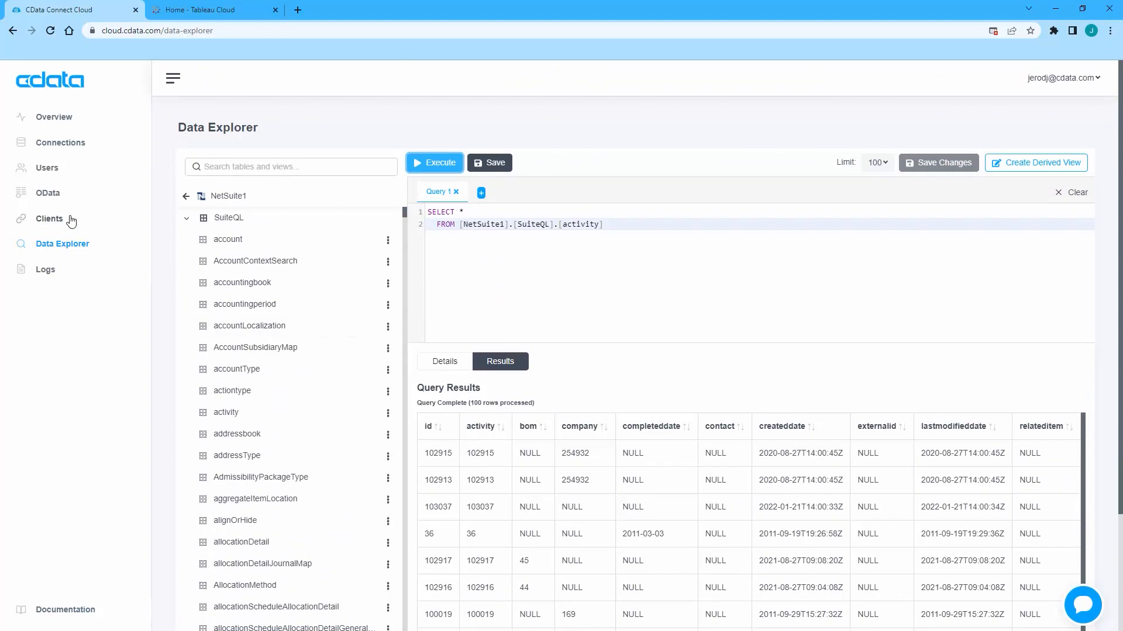
- From Clients, get the Tableau Online connection details and copy the server address
click(49, 218)
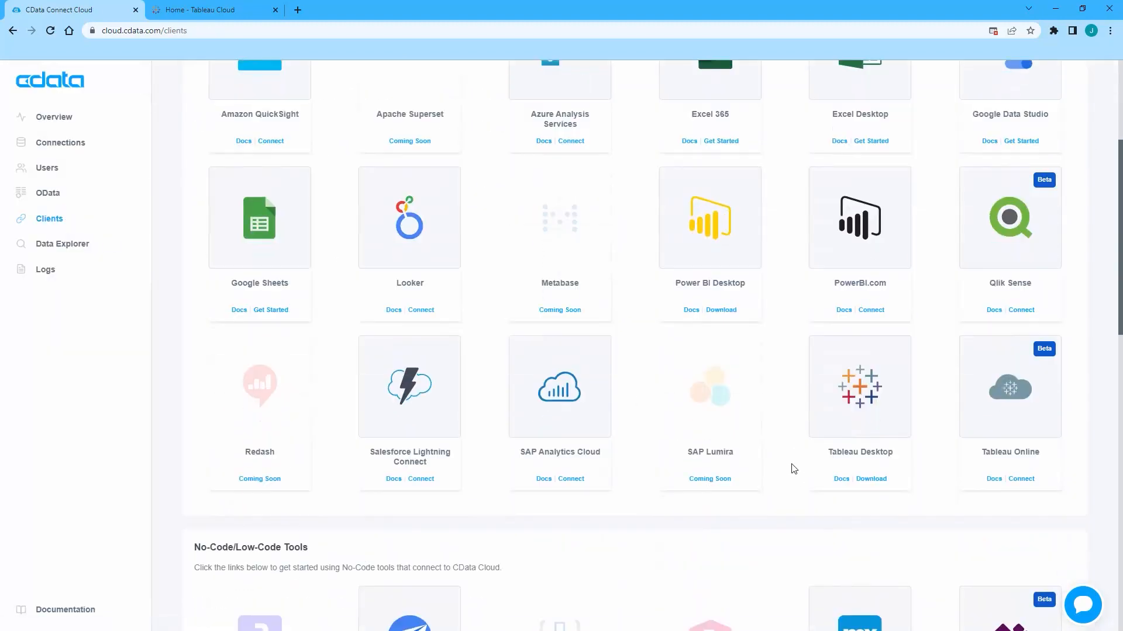
click(1020, 478)
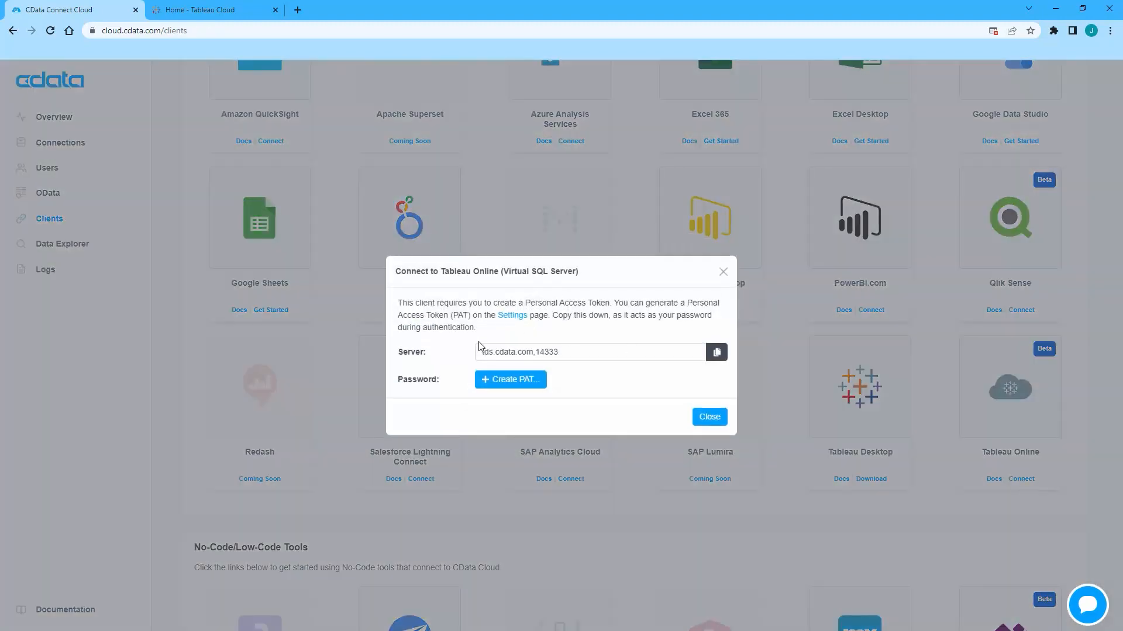
click(715, 352)
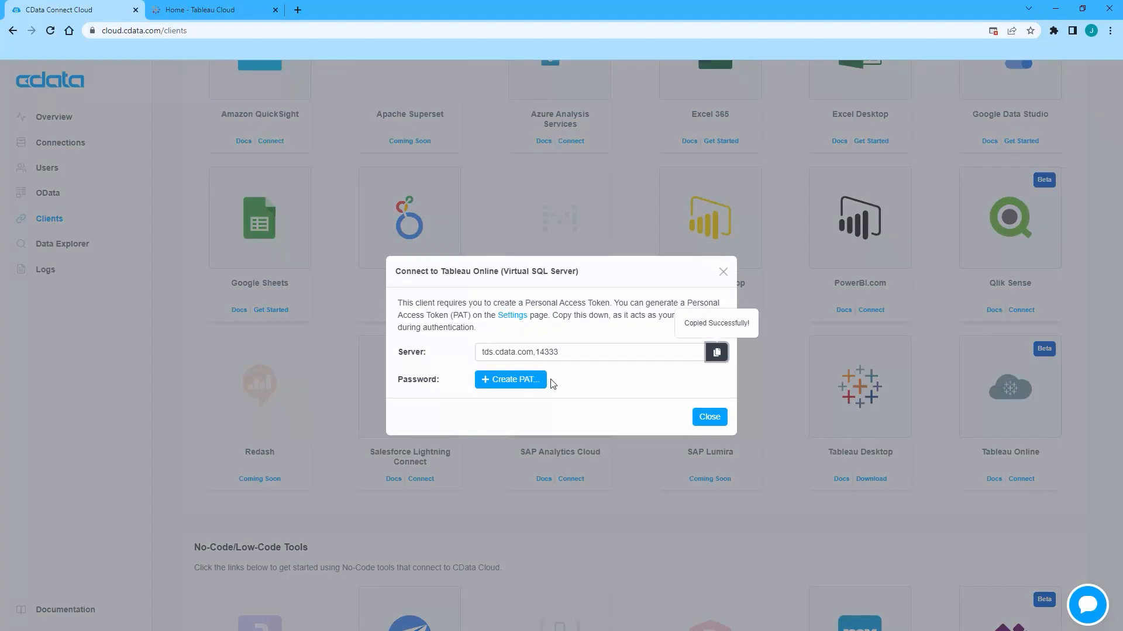
- Create a new personal access token named TableauOnlinePAT and copy it
click(510, 380)
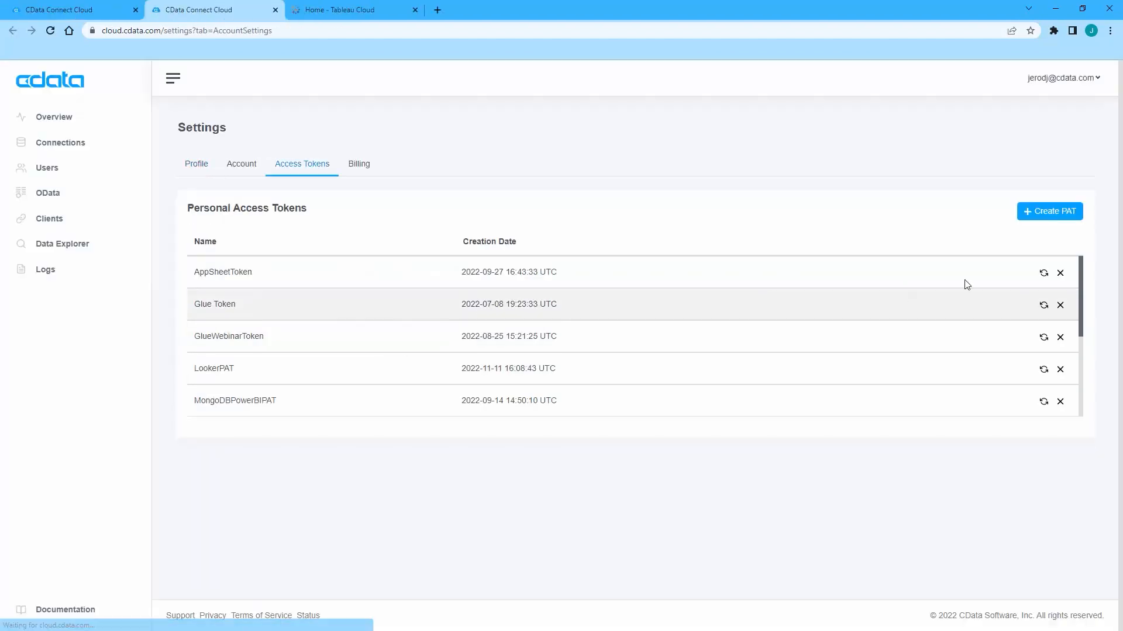
click(1049, 211)
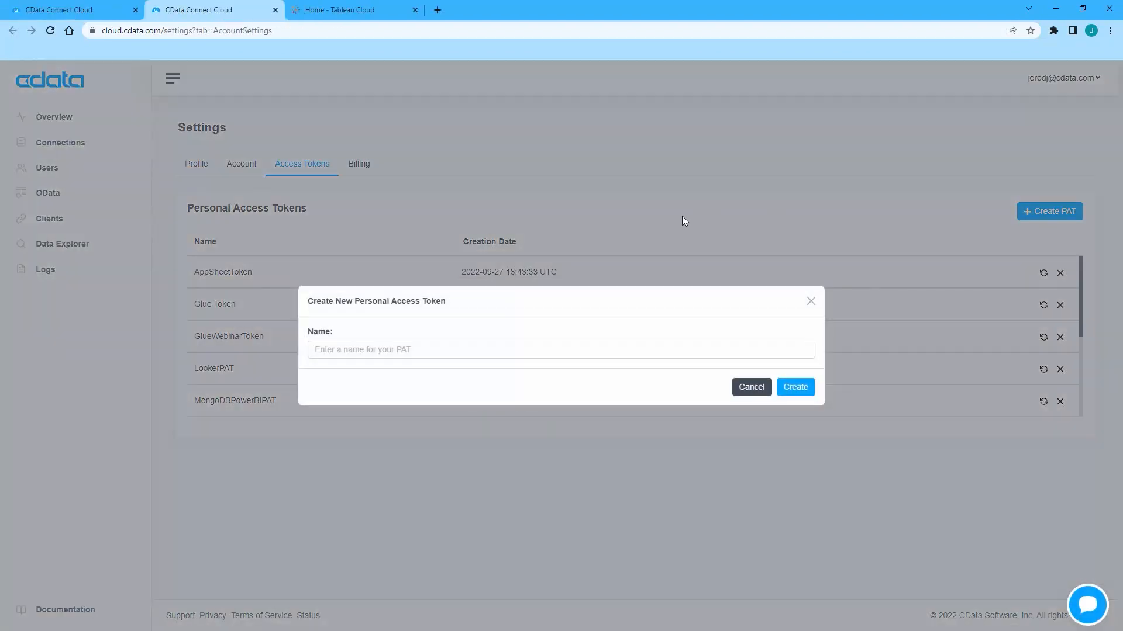
text(TableauOnlinePAT)
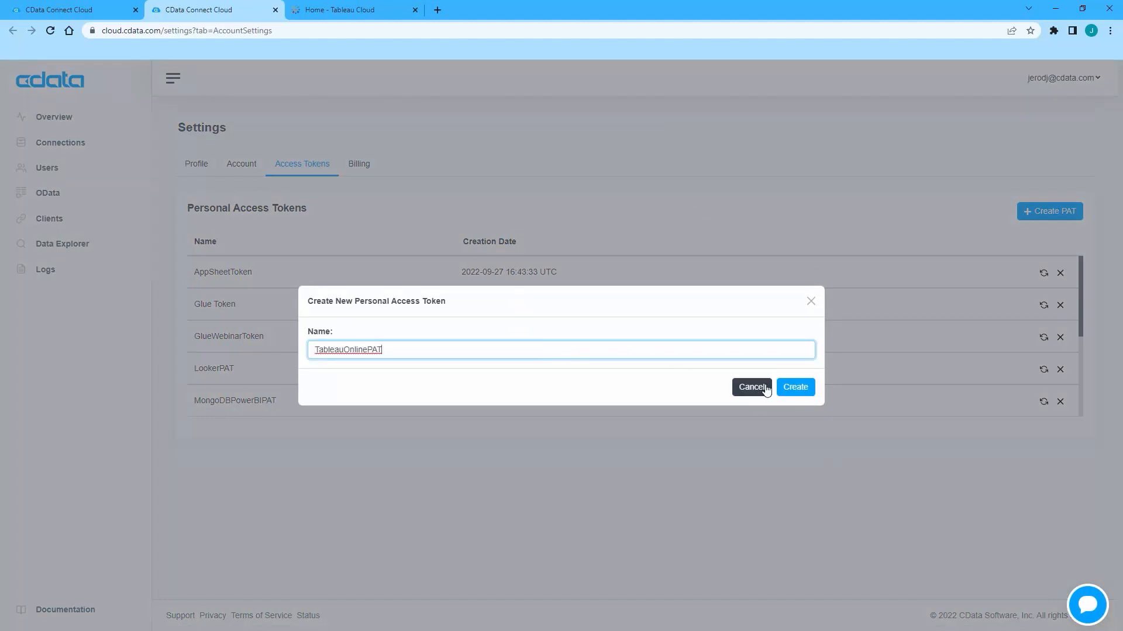
click(802, 368)
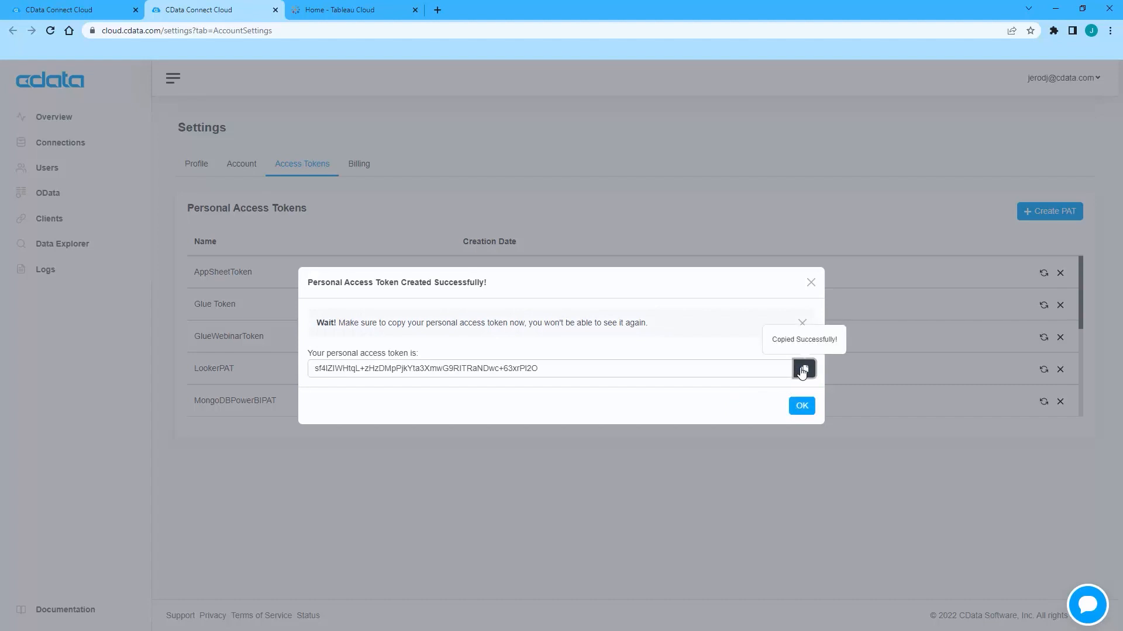
click(800, 405)
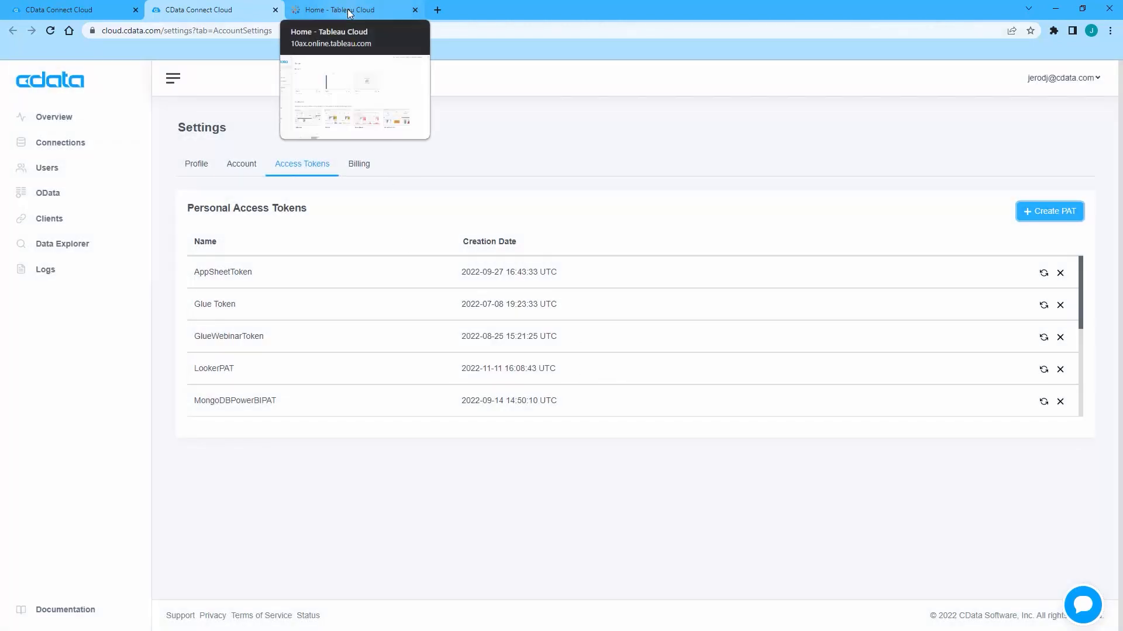
- From the Tableau Cloud home page, create a new workbook and show the Connectors list
click(351, 10)
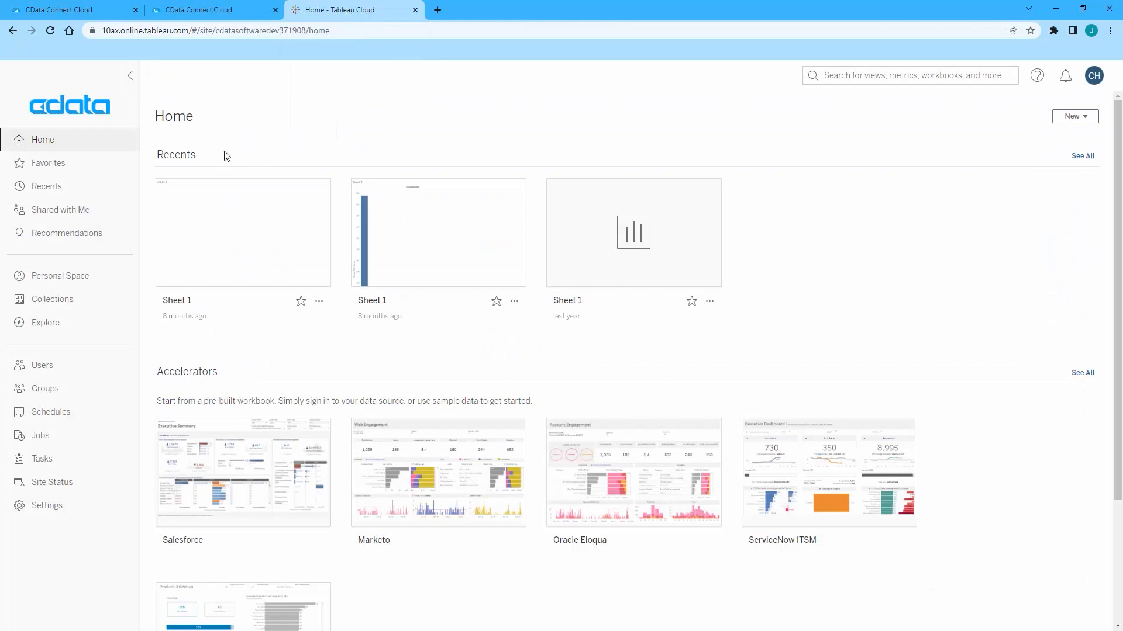
click(1073, 115)
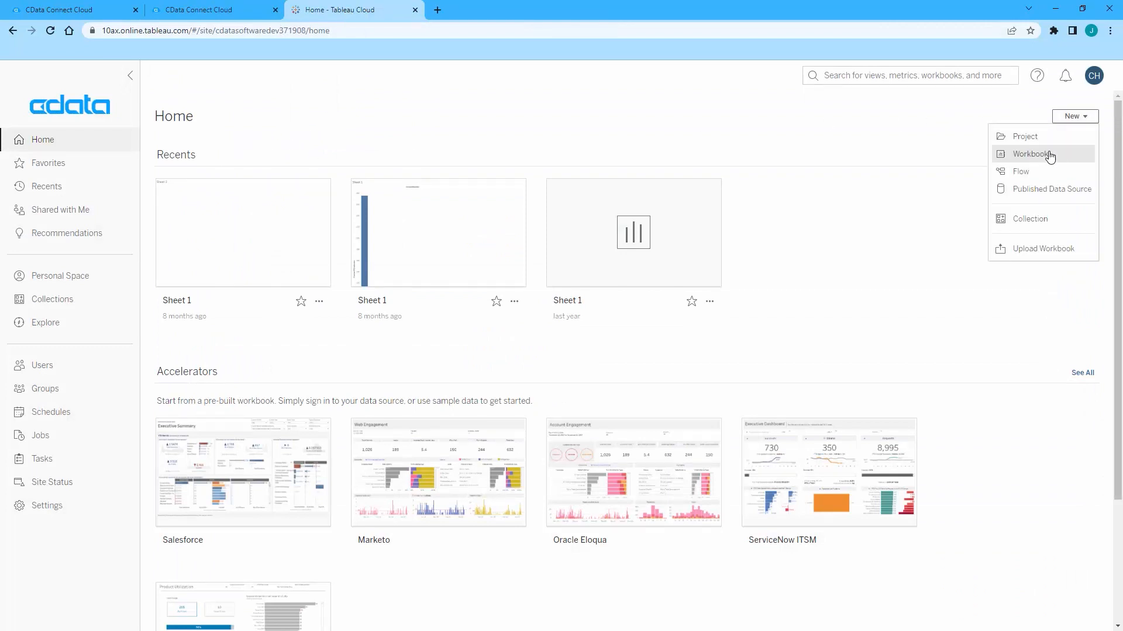
click(1031, 153)
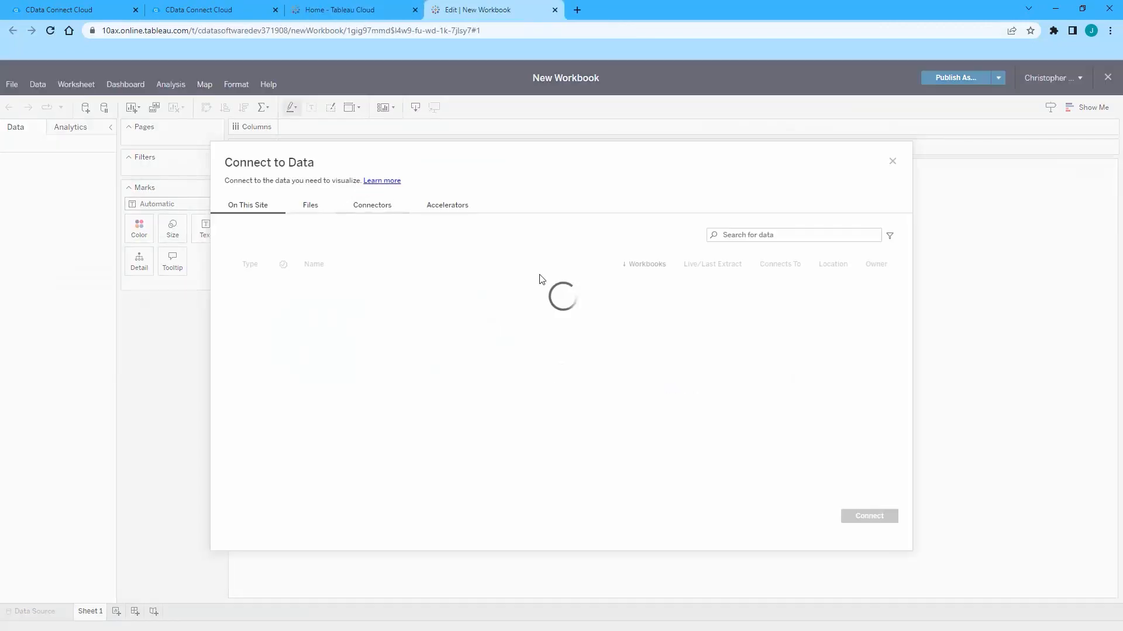
click(372, 204)
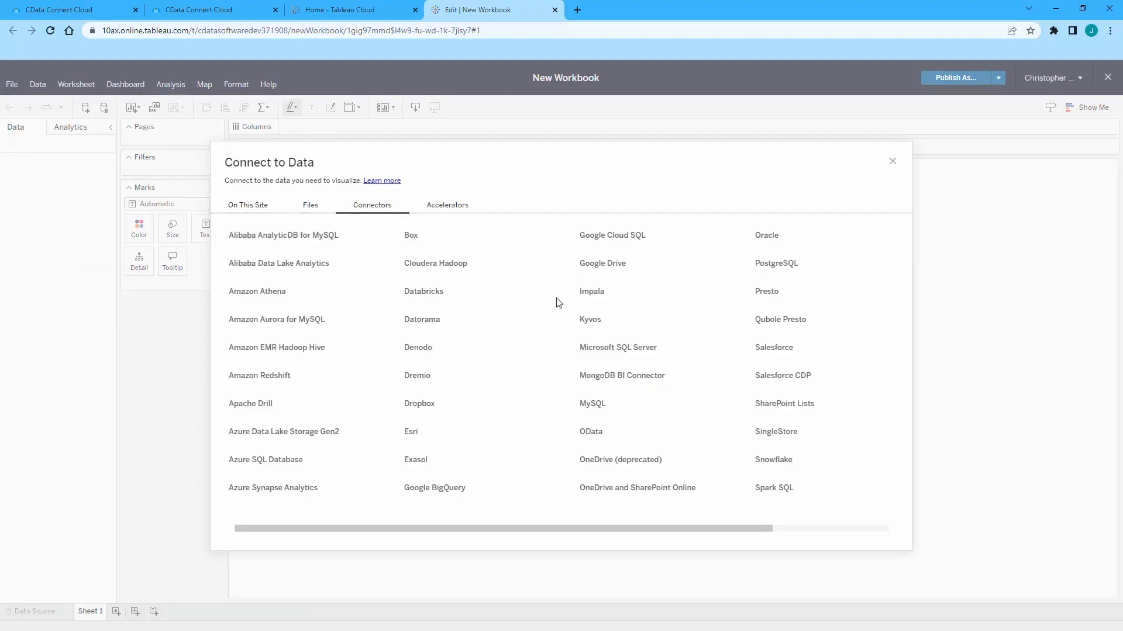
click(617, 347)
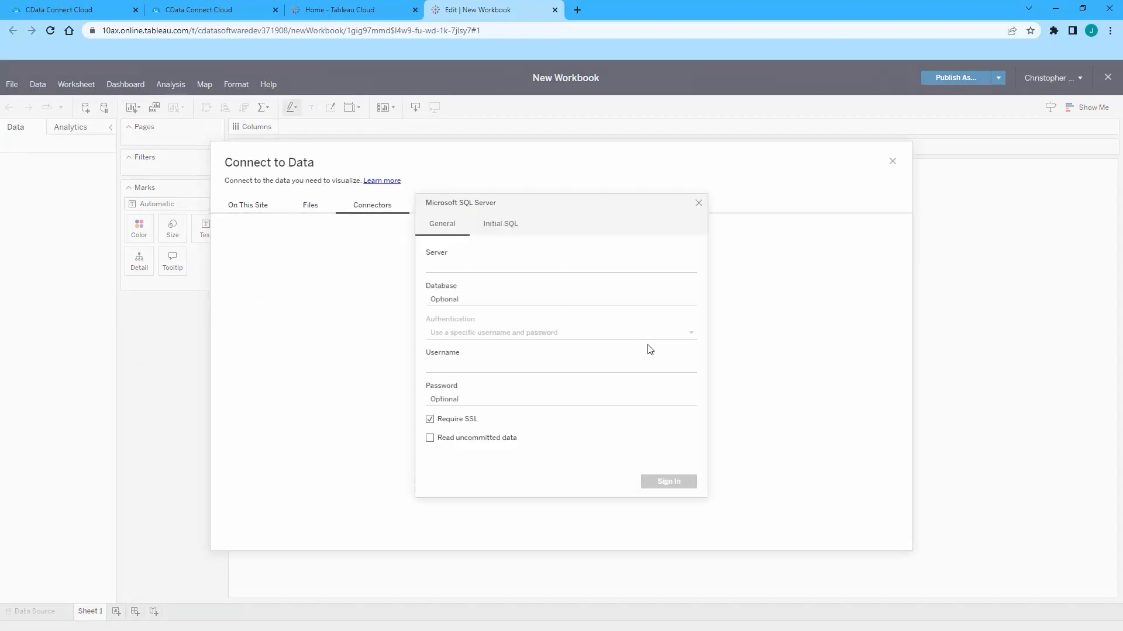
click(561, 267)
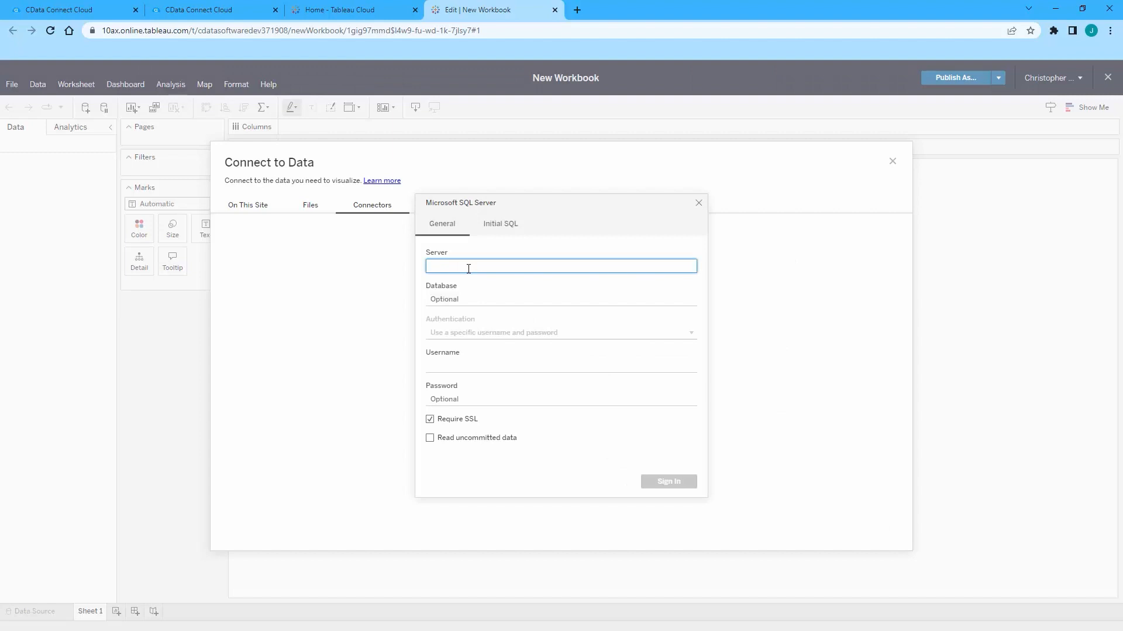
text(tds.cdata.com,14333)
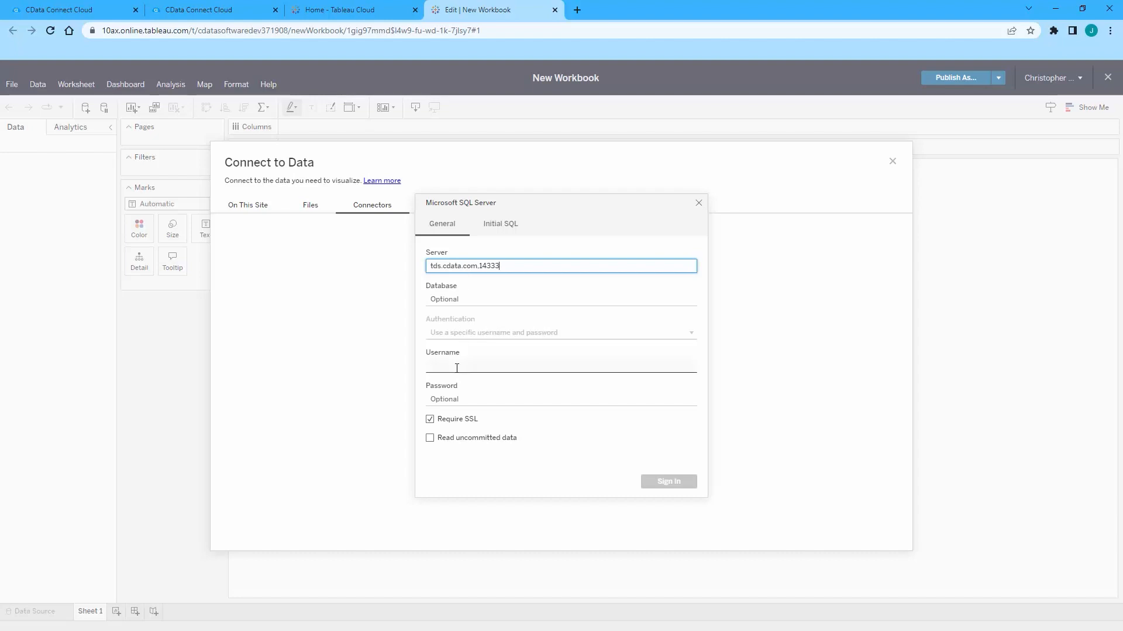
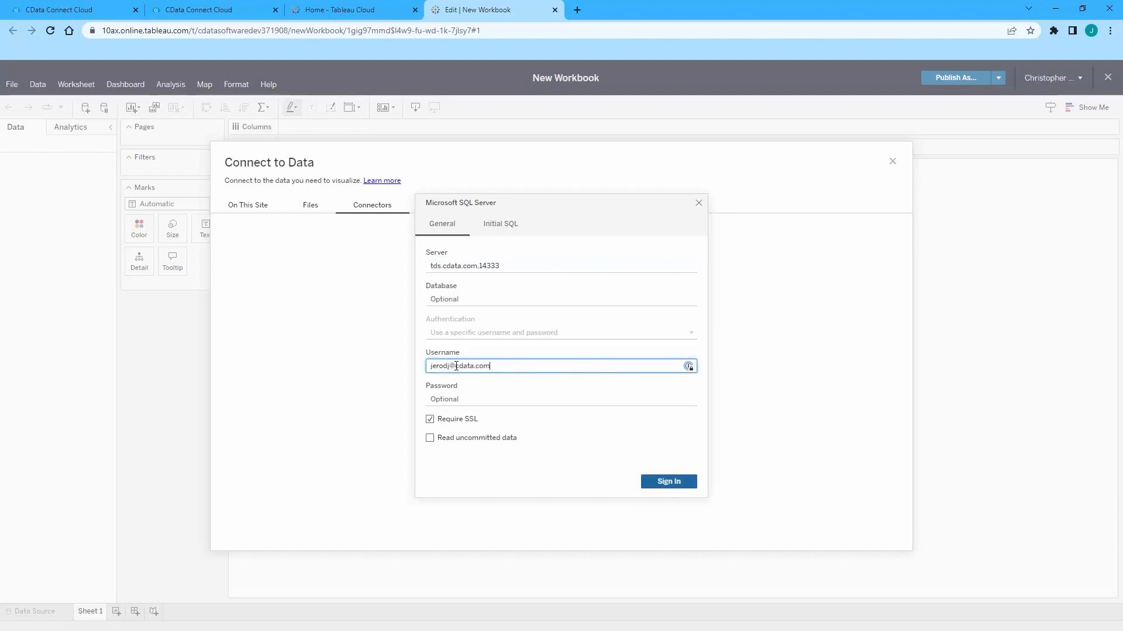
text(password)
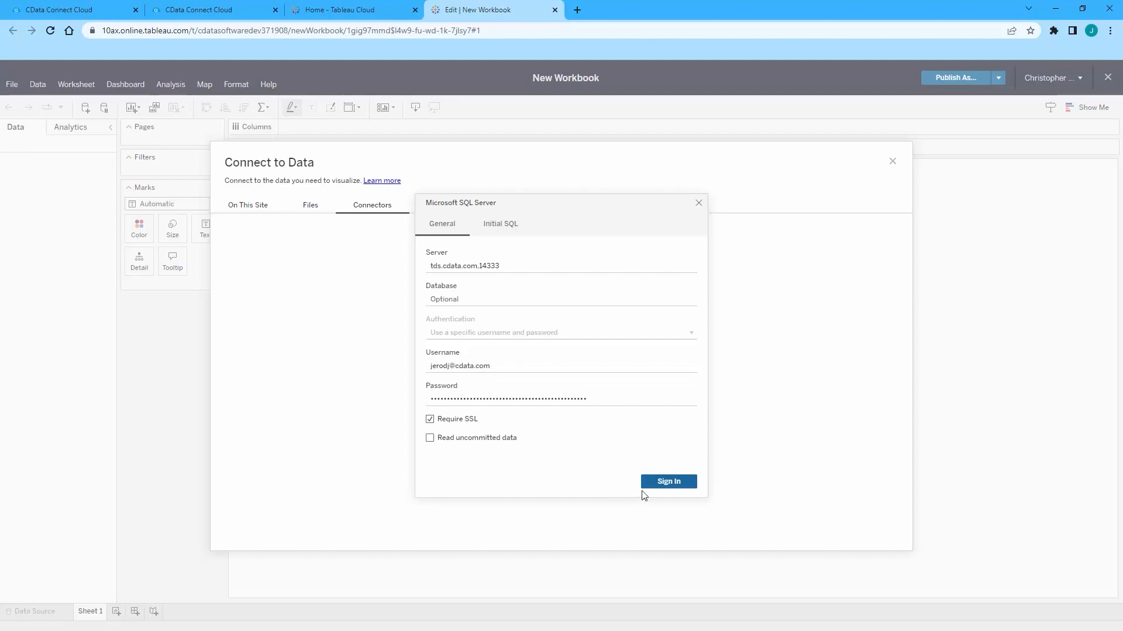
click(667, 481)
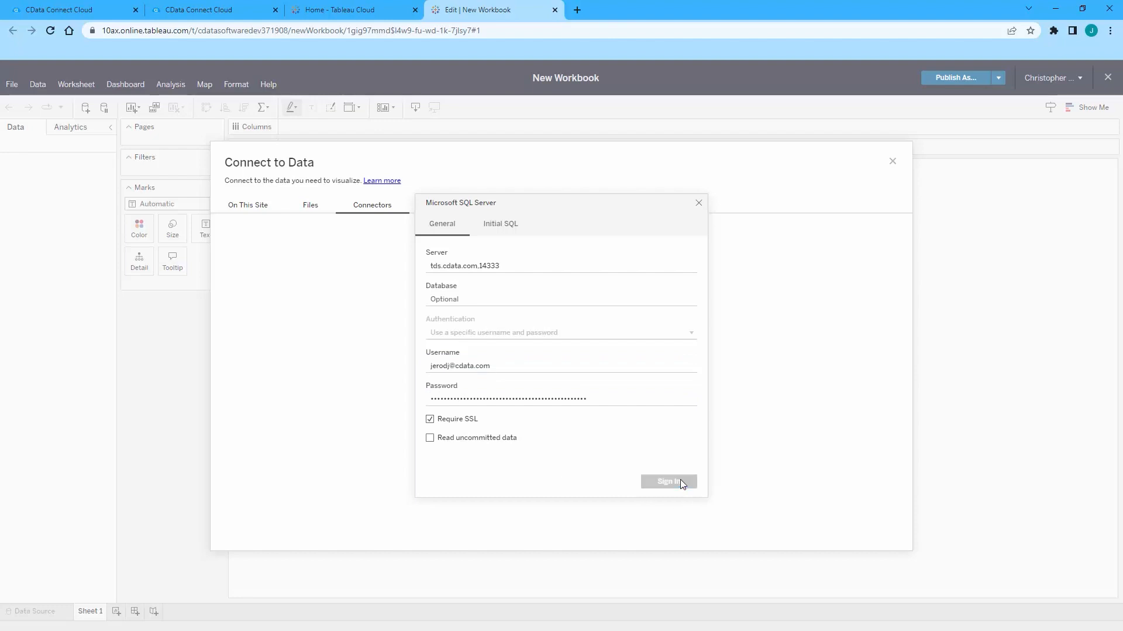
click(667, 481)
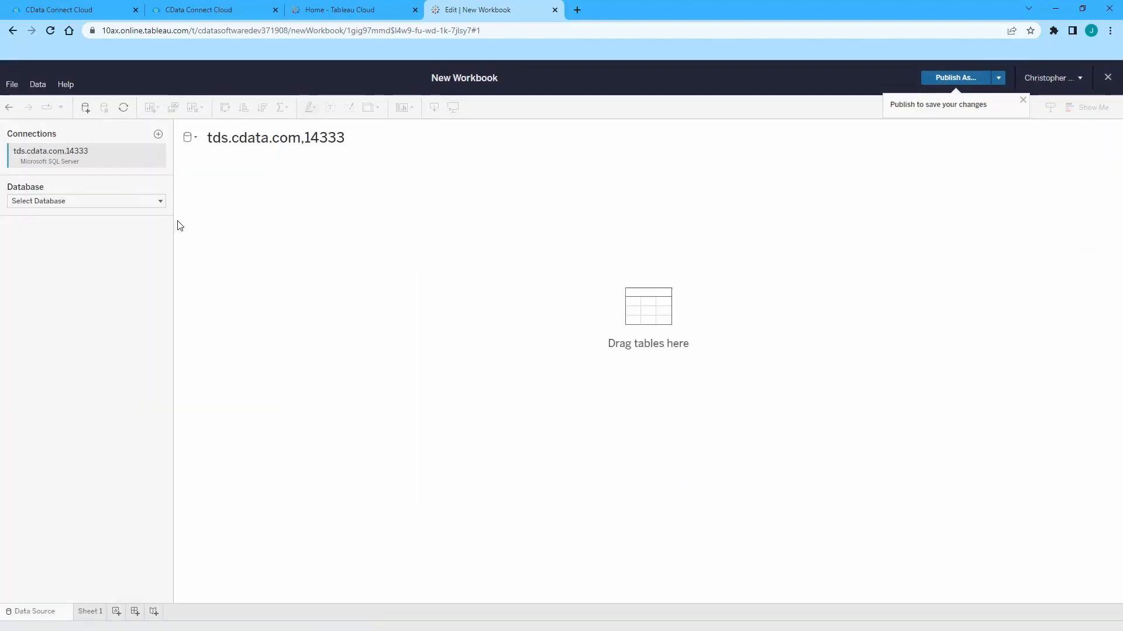
- Select the NetSuite1 database and add its activity table to the data source
click(86, 201)
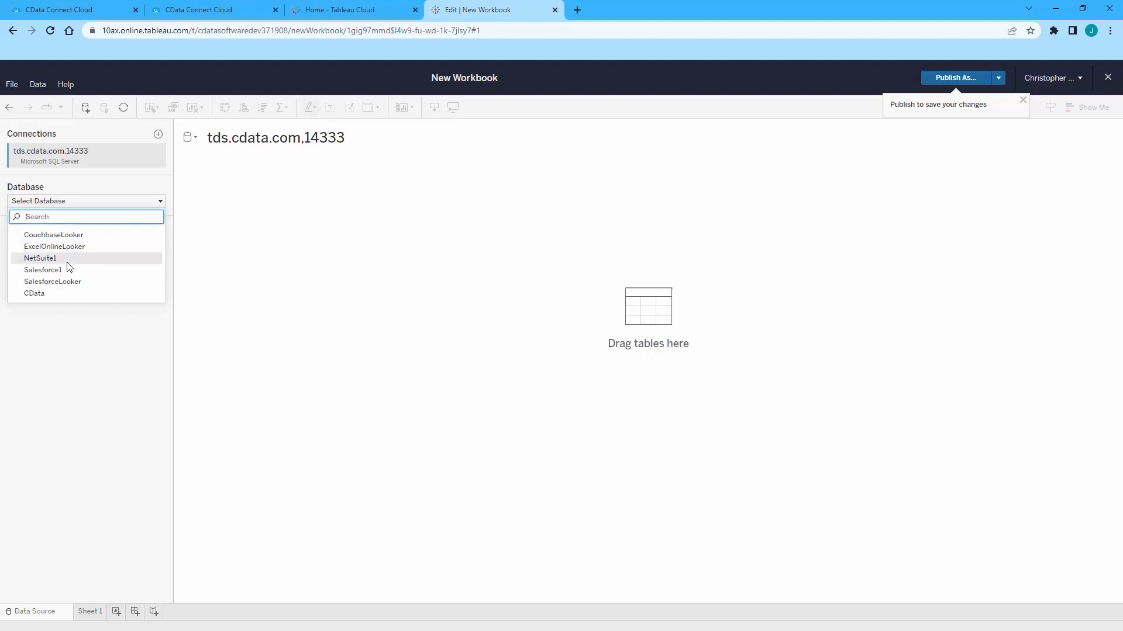
click(85, 201)
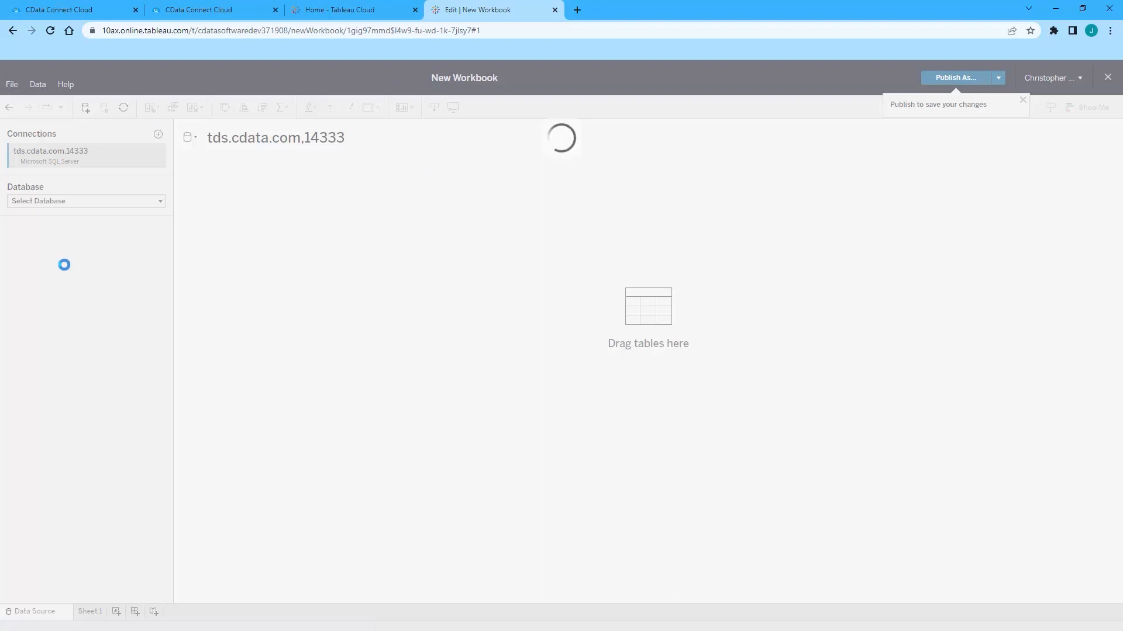
click(86, 200)
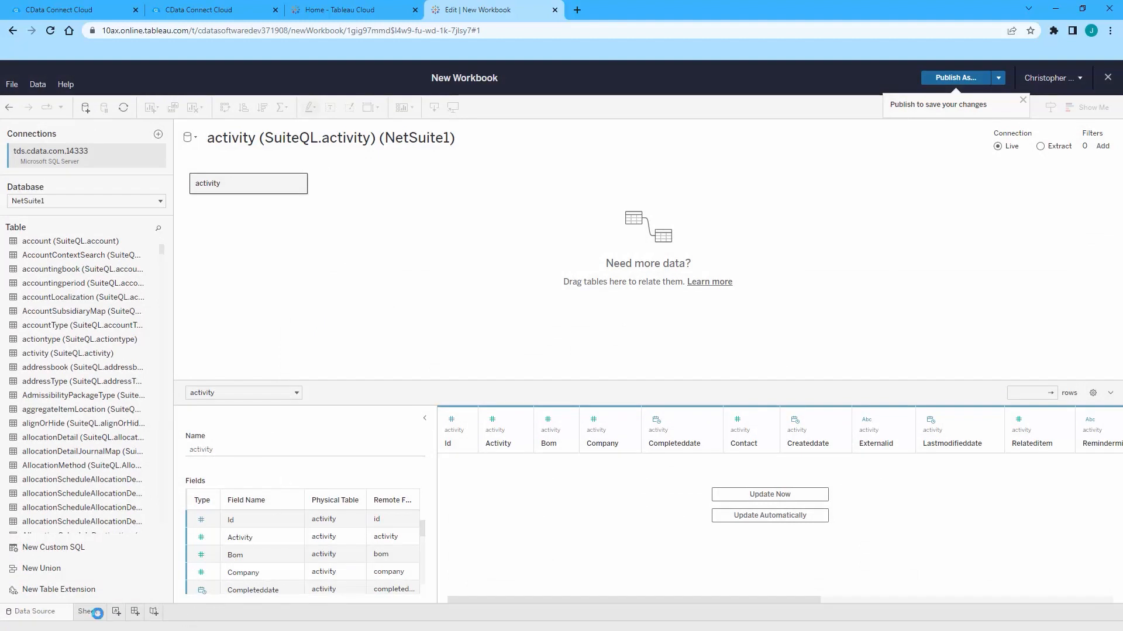
- Switch to Sheet 1 and place the Activity field on the Rows shelf
click(90, 614)
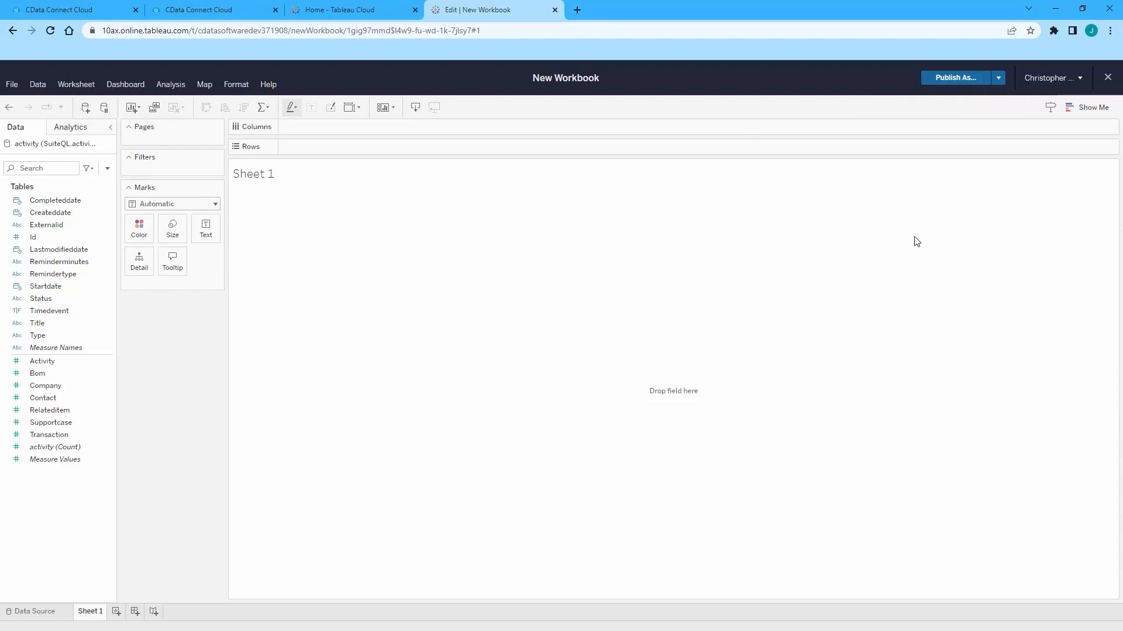
mouse_move(451, 214)
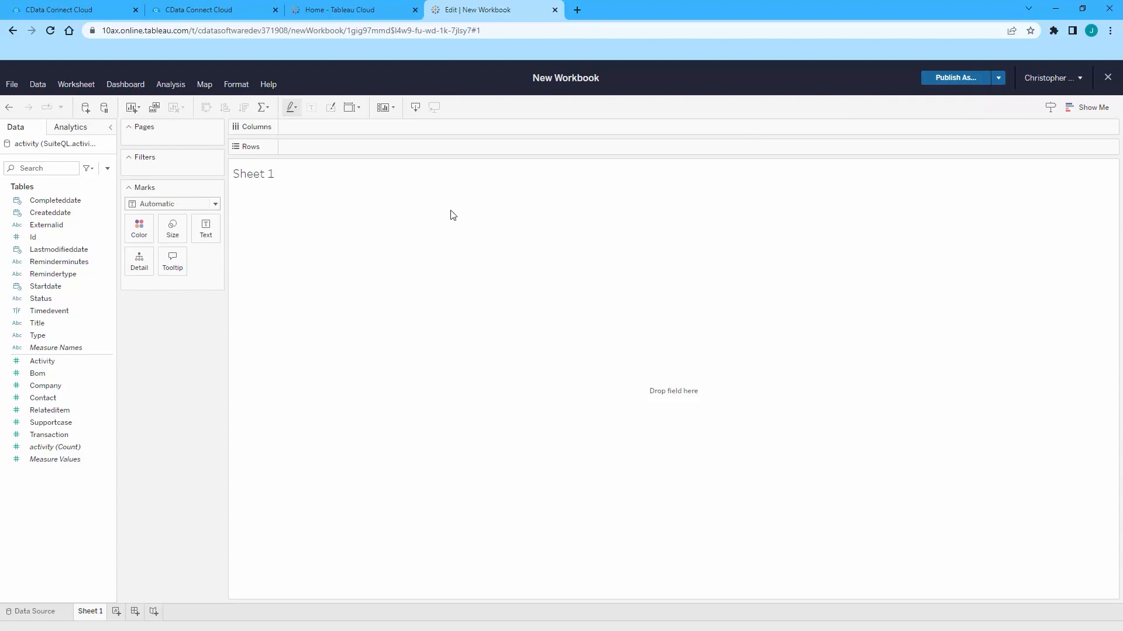
drag(41, 360, 315, 146)
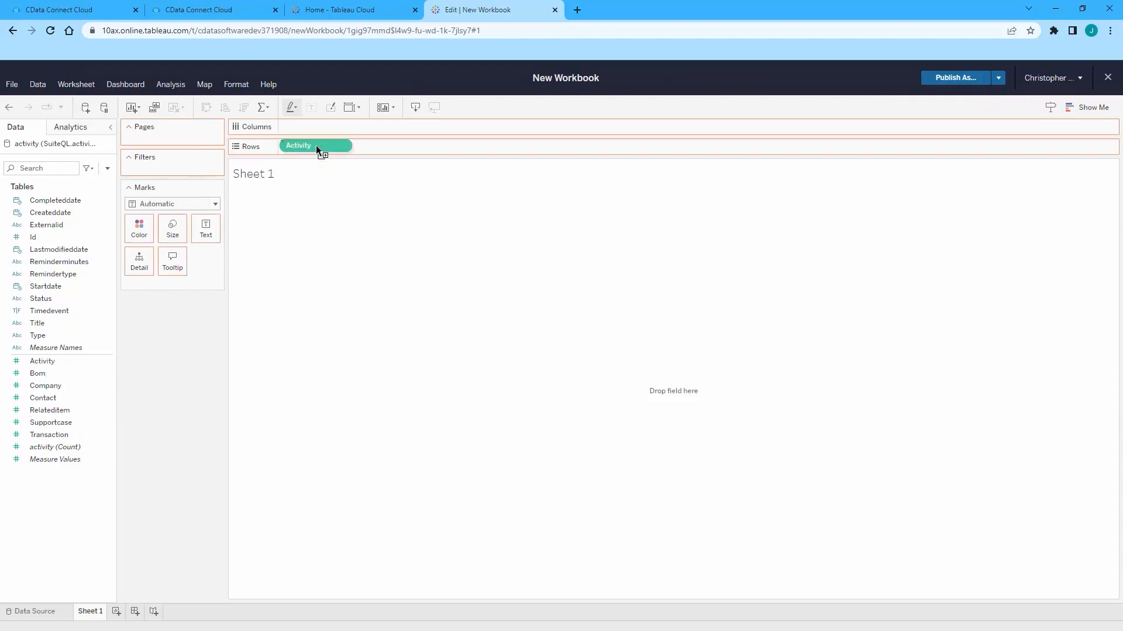